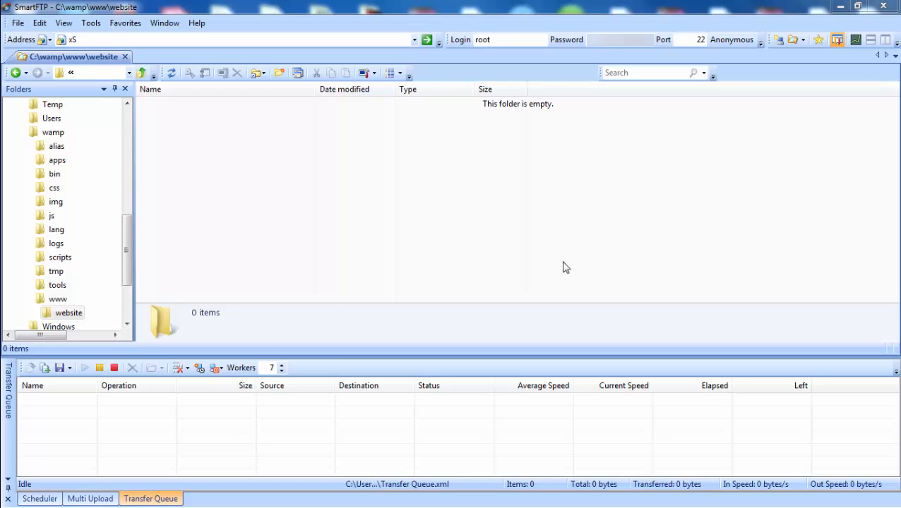
mouse_move(466, 178)
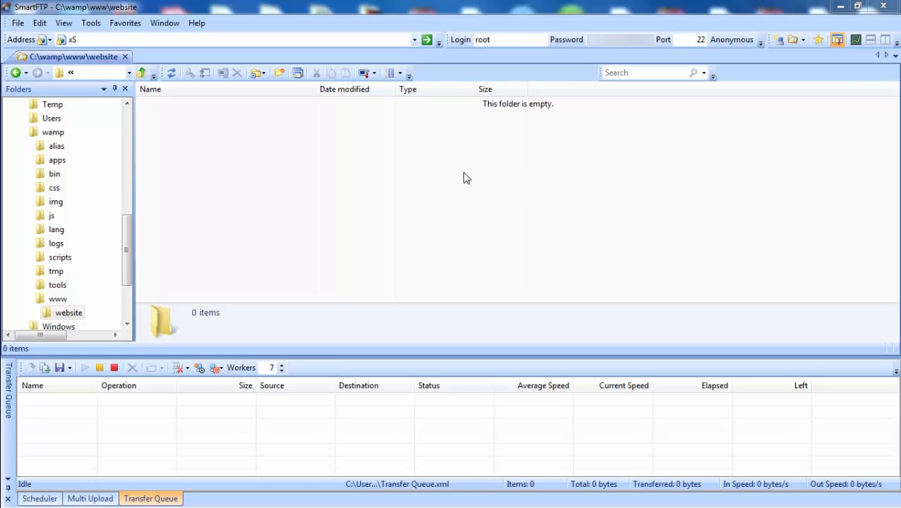
mouse_move(466, 162)
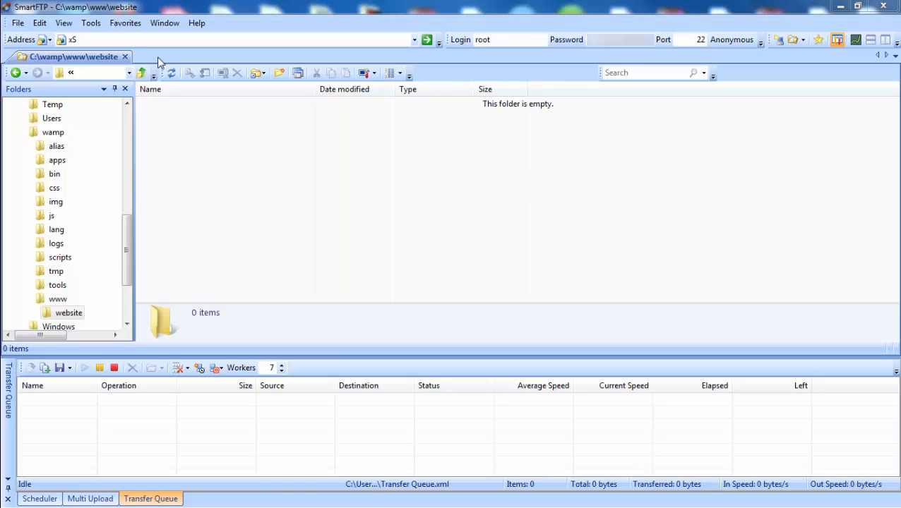
Open the File menu to reveal New Remote Browser and related entries.
left_click(9, 23)
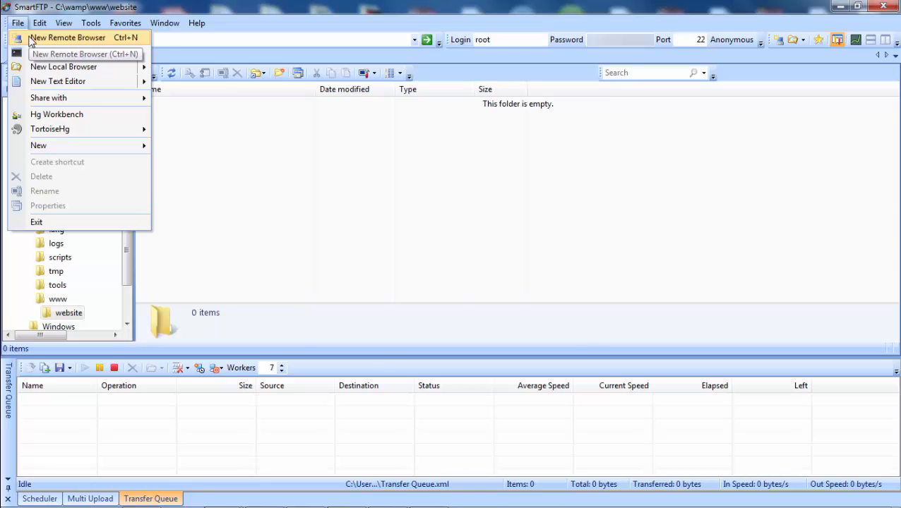
Start a new remote browser using SFTP over SSH and enter host IP beginning 69.
left_click(70, 33)
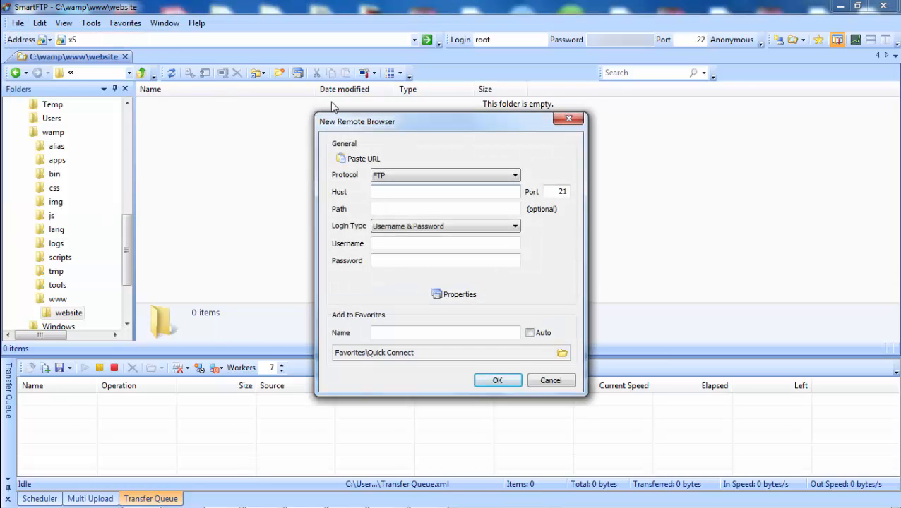
left_click(444, 192)
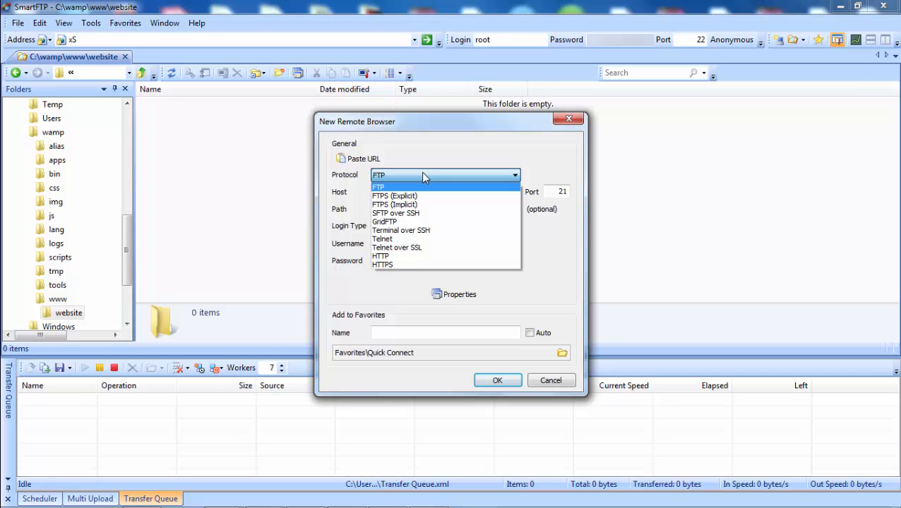
mouse_move(410, 215)
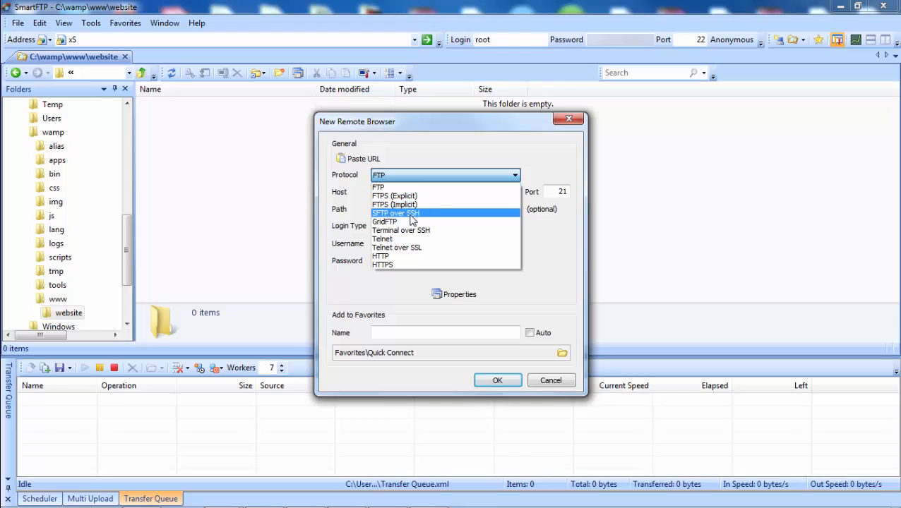
left_click(395, 213)
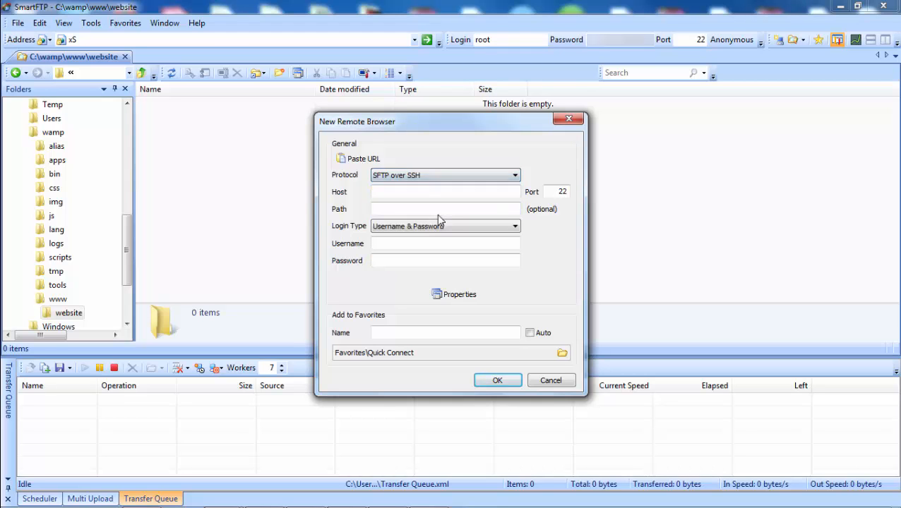
left_click(445, 191)
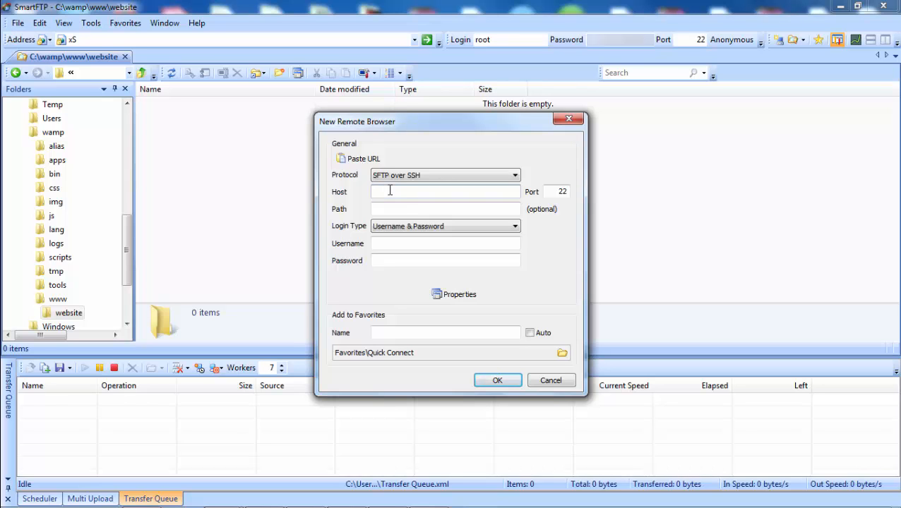
type("69.164.202.2")
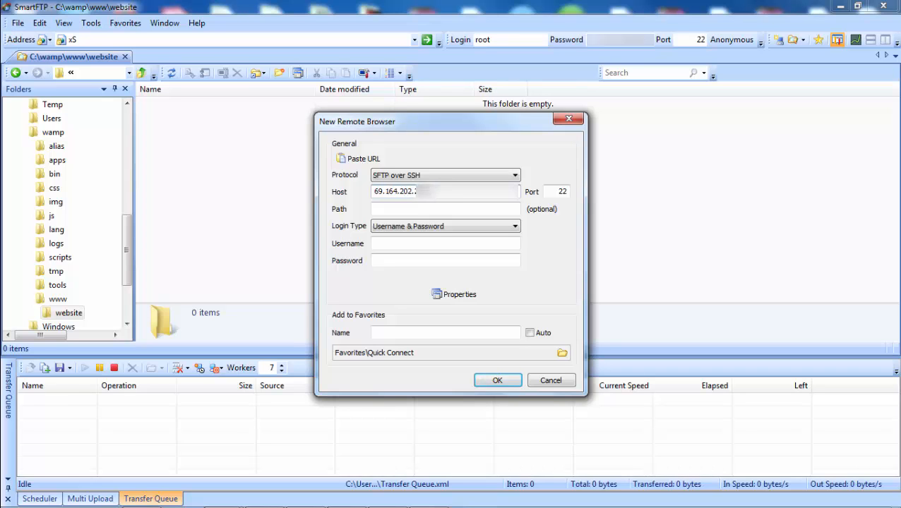
Enter /var/www/html/web as the remote folder path.
left_click(445, 209)
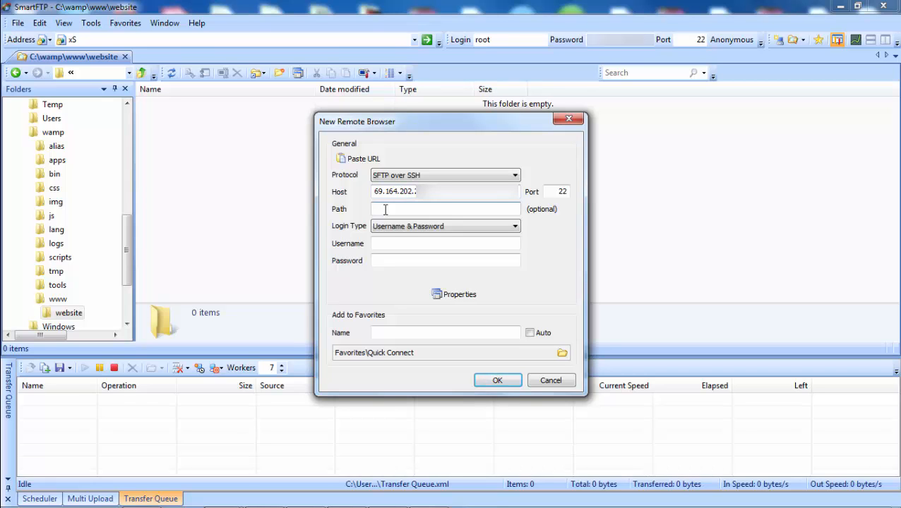
type("/var/www")
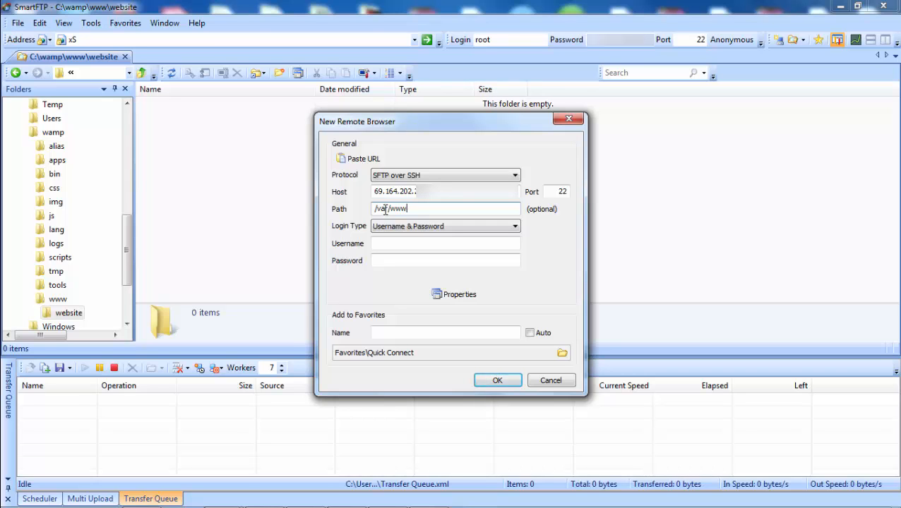
type("/h")
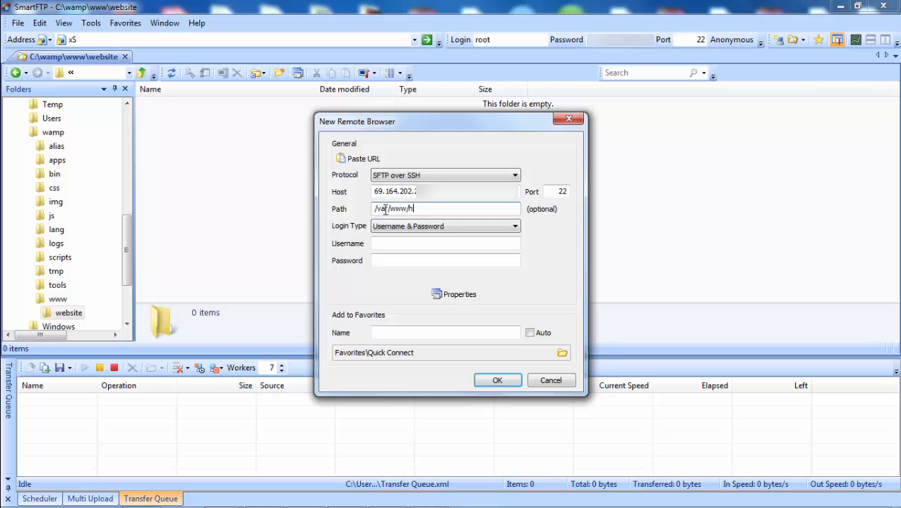
type("tml")
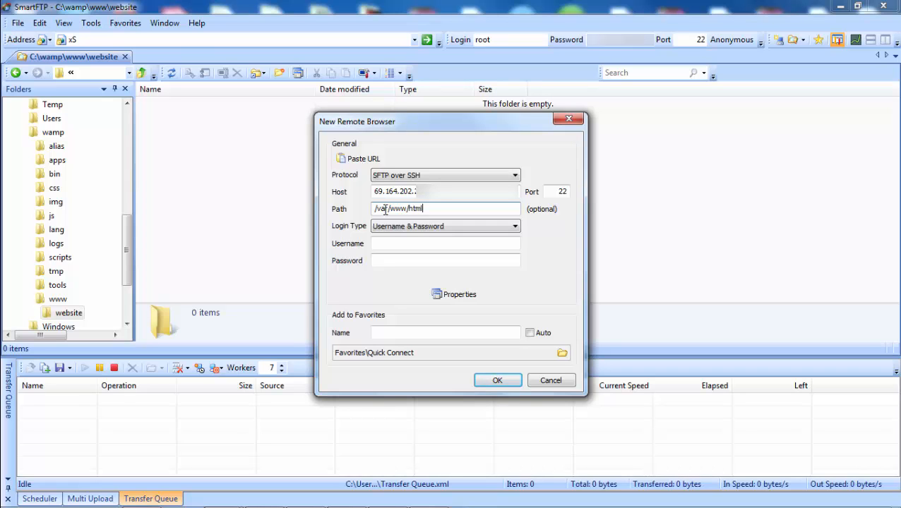
type("/web")
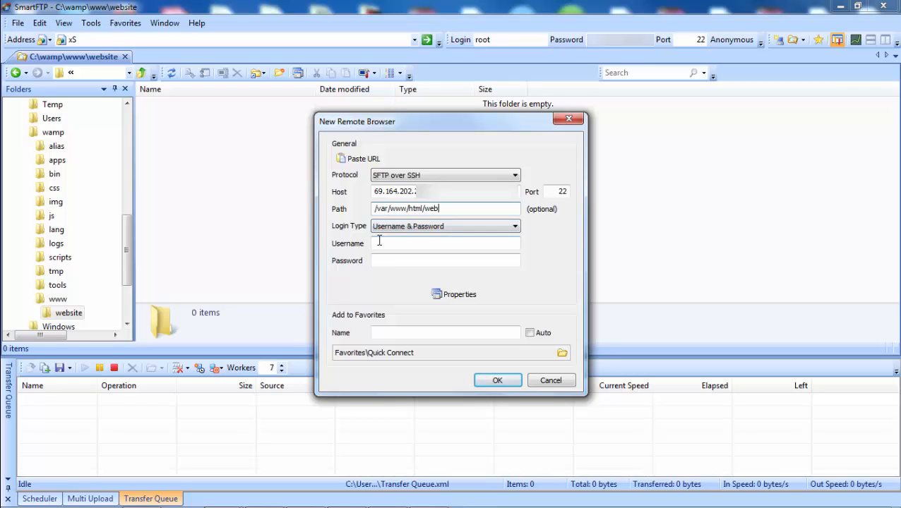
mouse_move(391, 243)
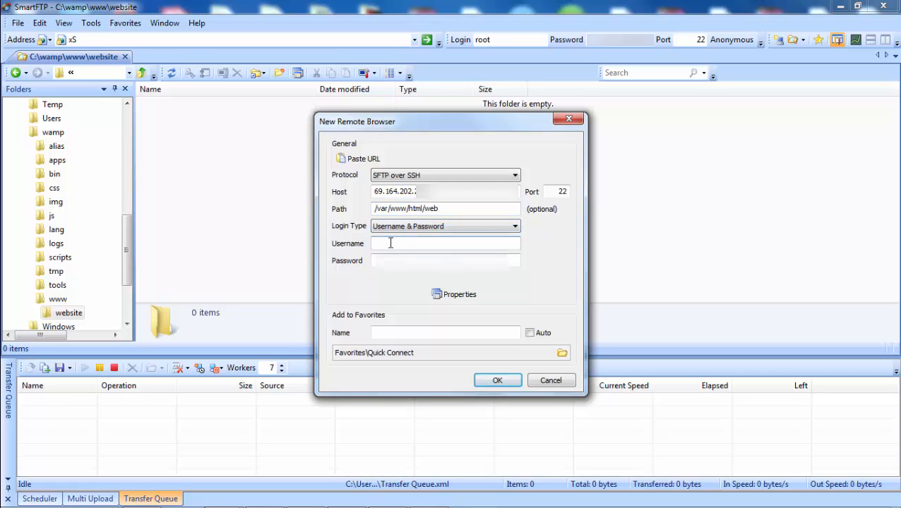
Log in as root, name the favorite 'testing', and confirm the connection.
type("root")
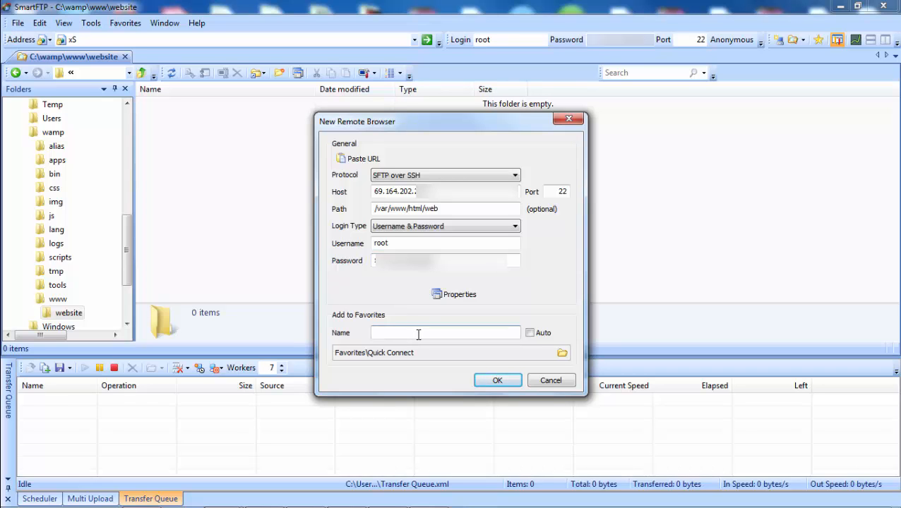
type("testing")
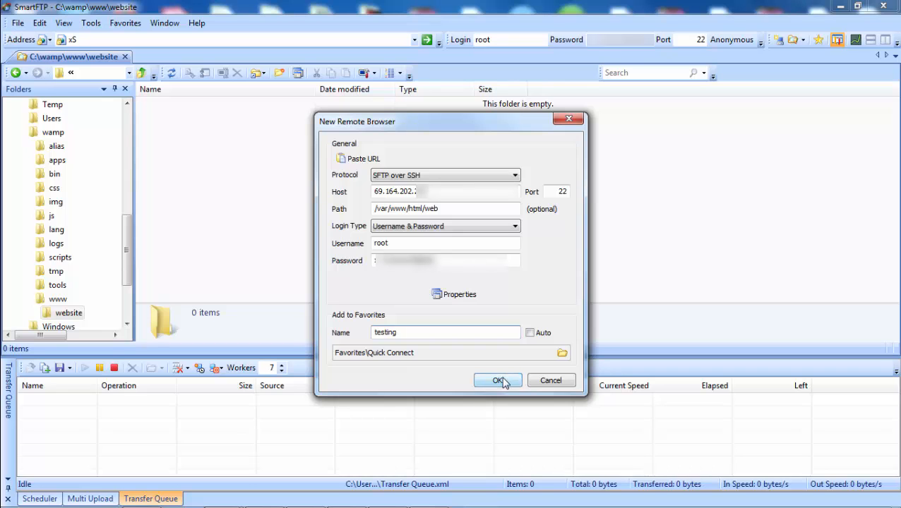
left_click(497, 381)
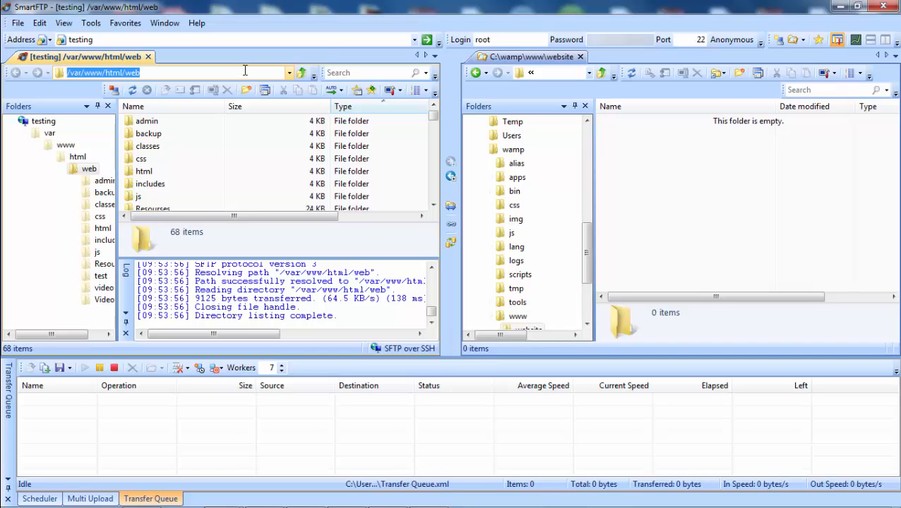
mouse_move(392, 164)
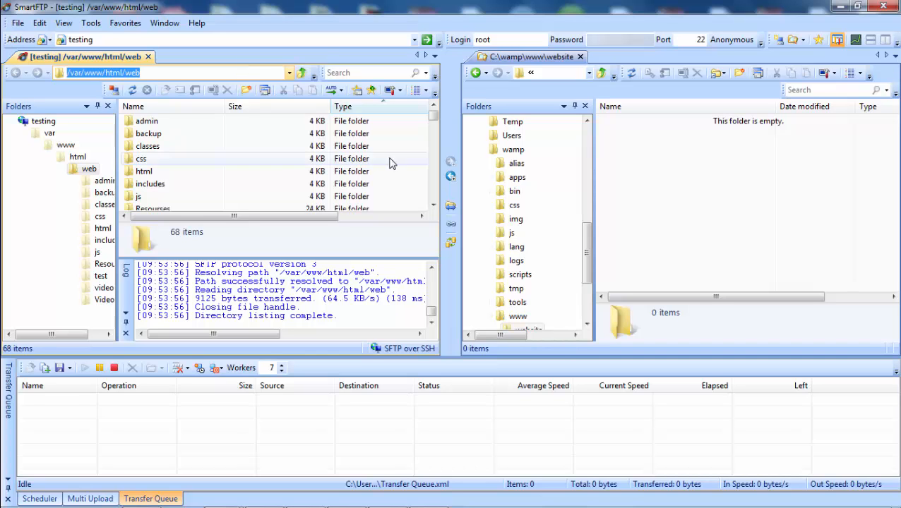
mouse_move(624, 153)
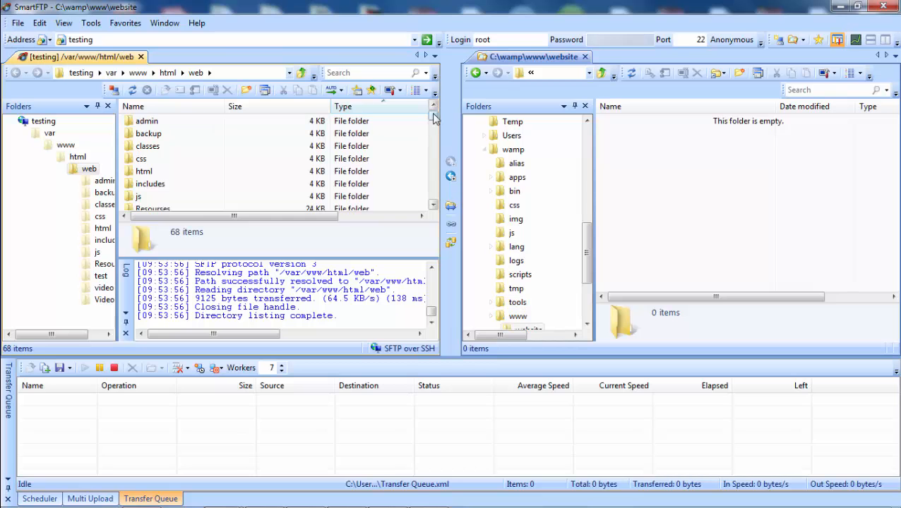
scroll("down", 3)
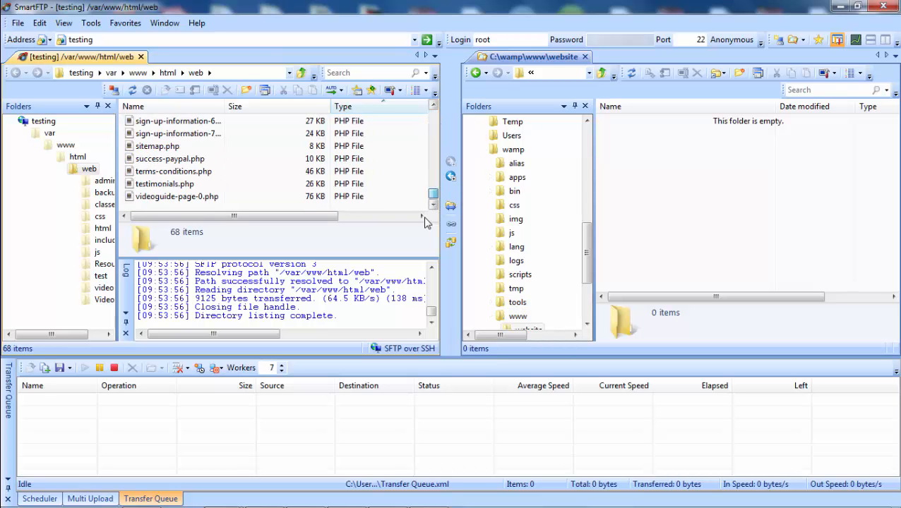
mouse_move(517, 317)
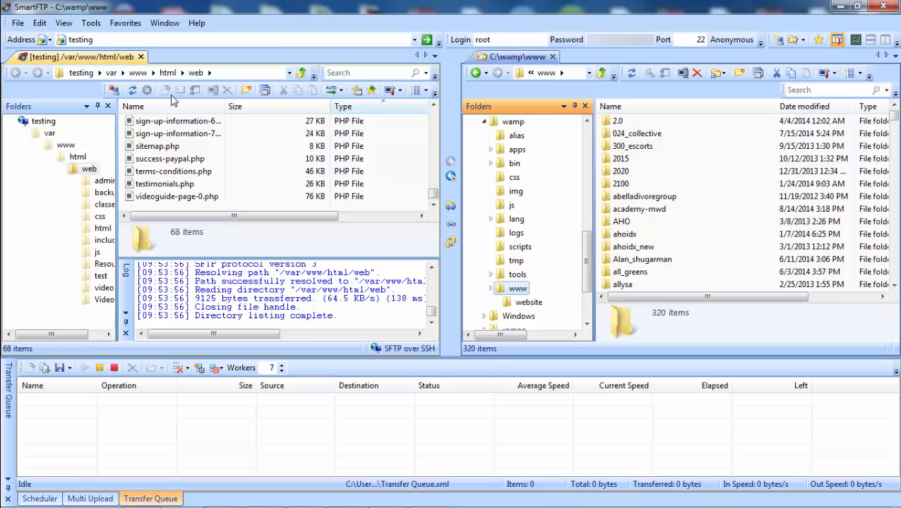
mouse_move(186, 90)
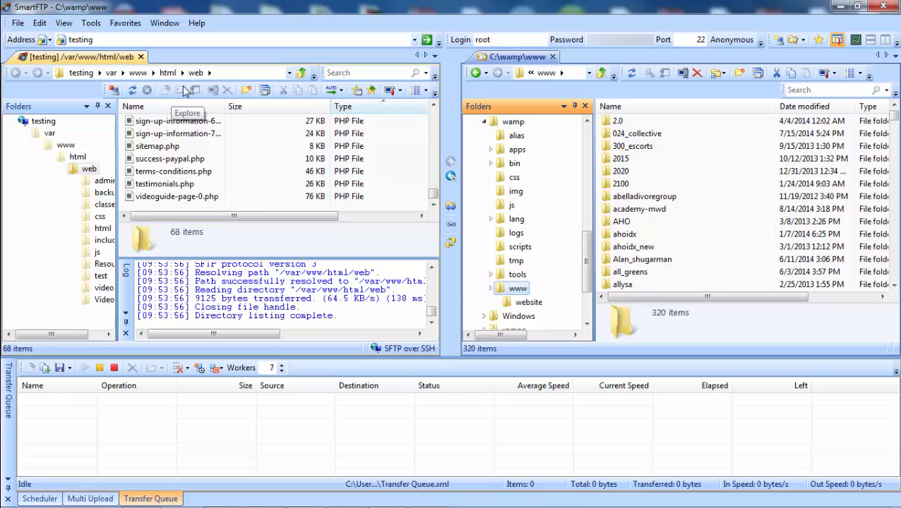
mouse_move(169, 81)
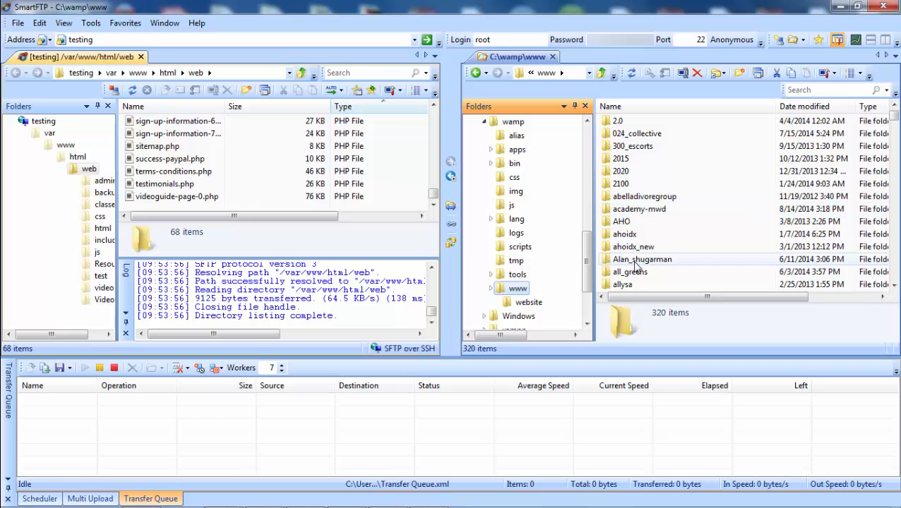
mouse_move(656, 269)
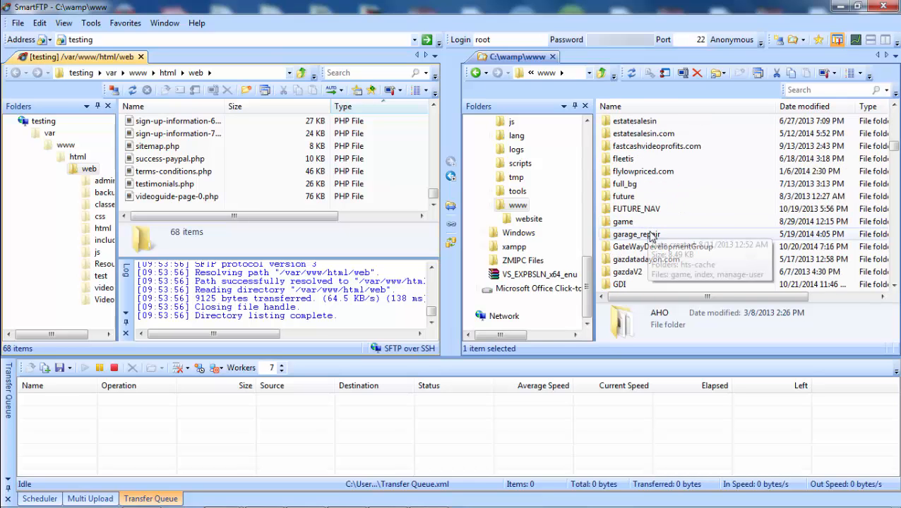
Scroll the local wamp\www folder list and select the 'or' folder.
scroll("down", 3)
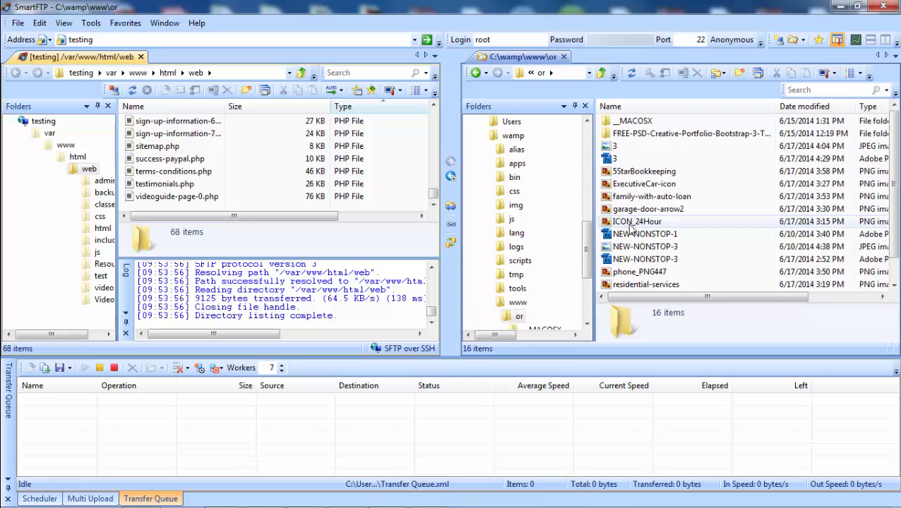
scroll("down", 3)
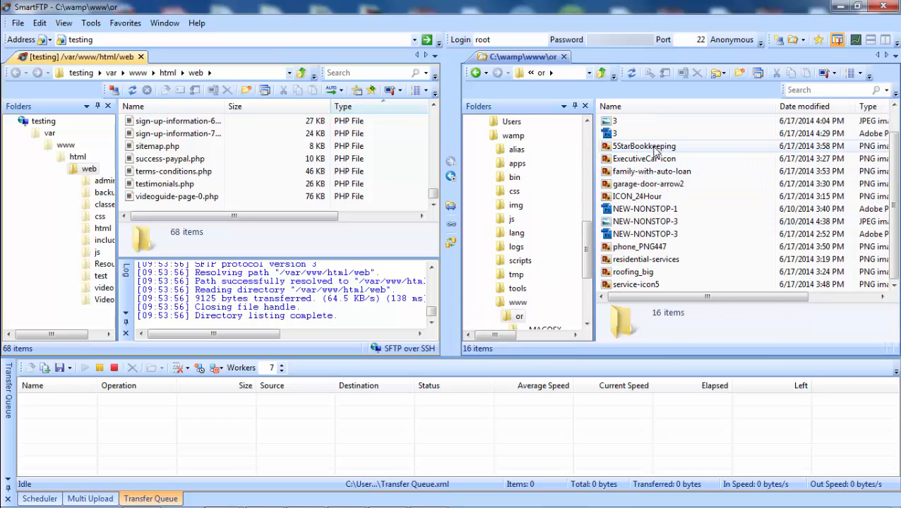
left_click(633, 272)
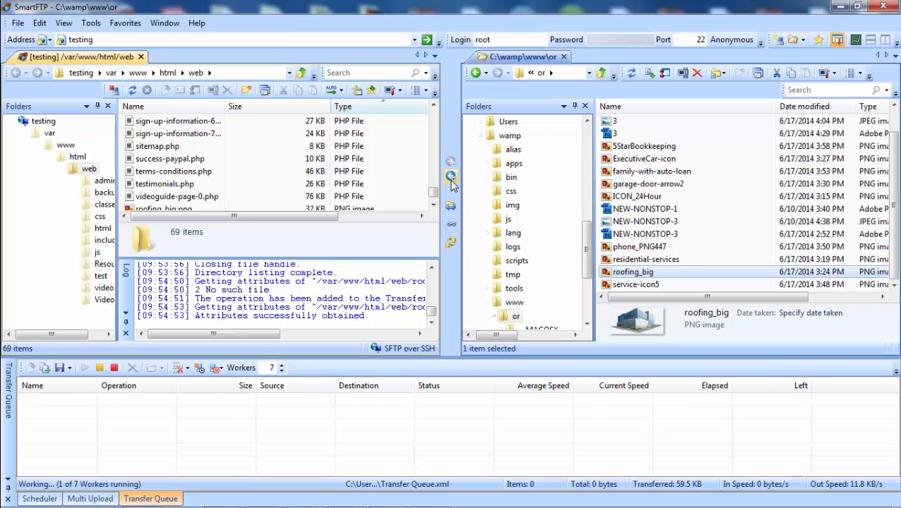
Upload roofing_big.png to the remote web folder, entering the server password when prompted.
left_click(646, 259)
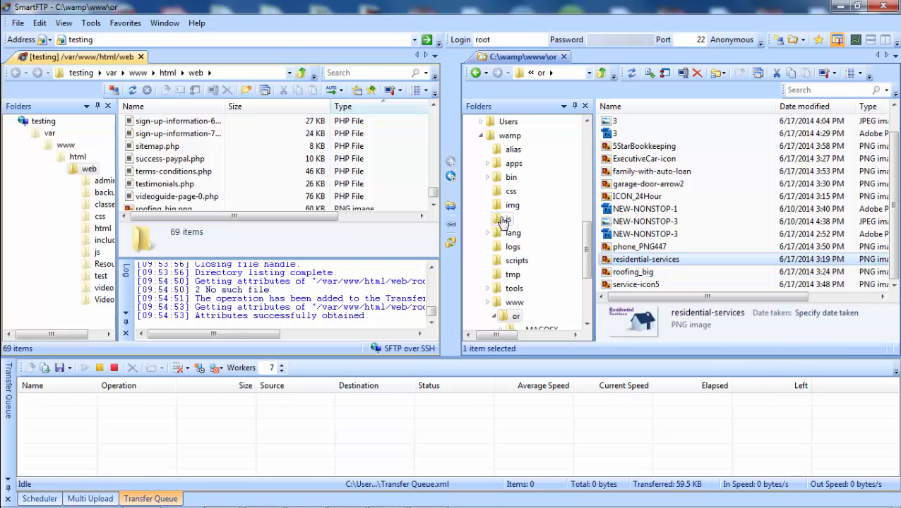
mouse_move(675, 238)
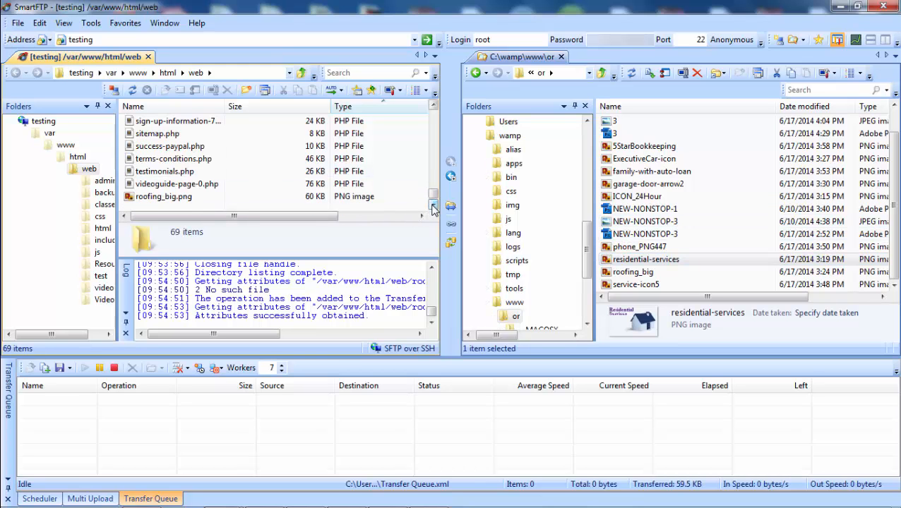
mouse_move(439, 217)
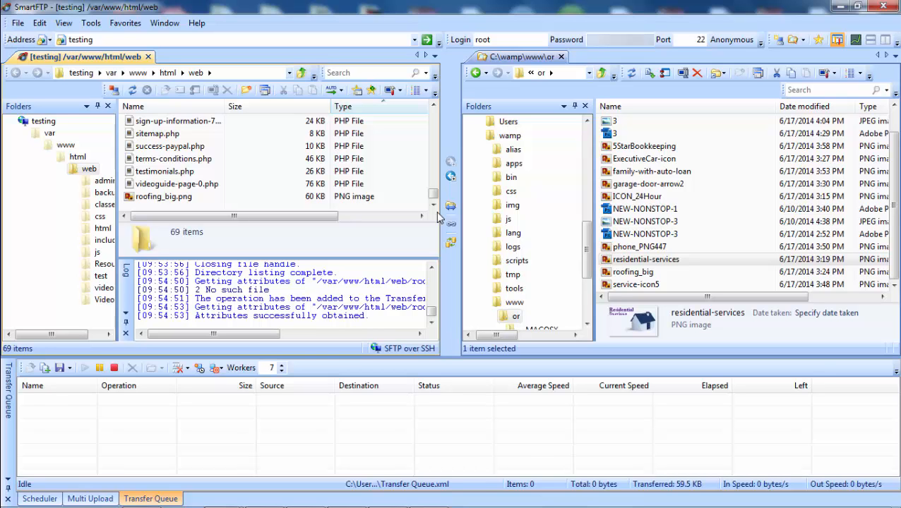
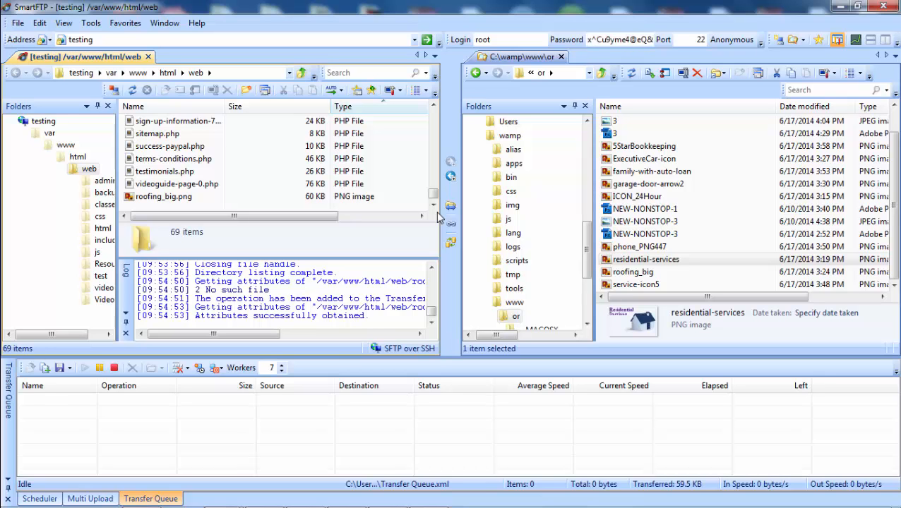